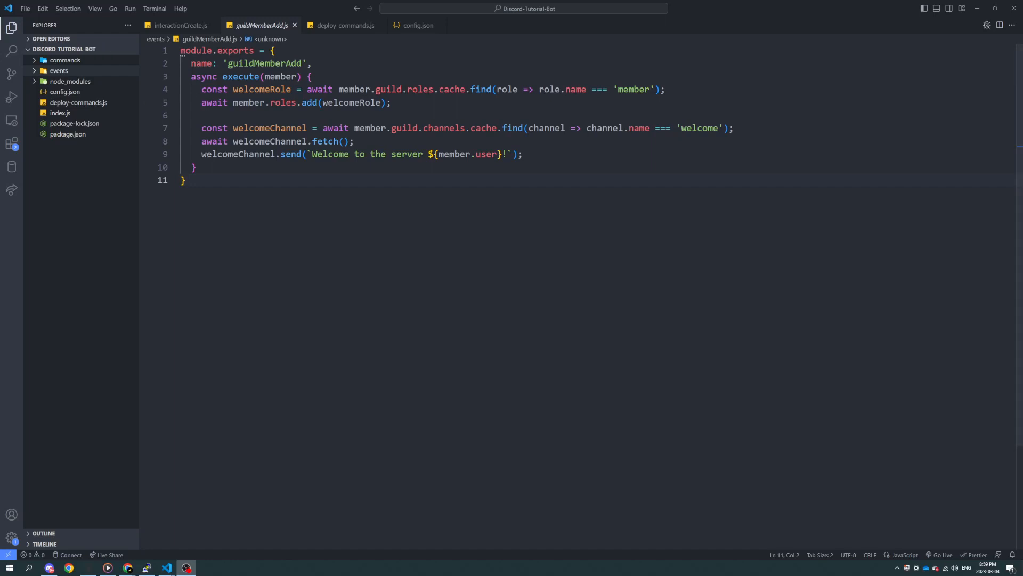
Bring the bot's index.js into the editor from the Explorer
{"action": "left_click", "coordinate": [59, 112]}
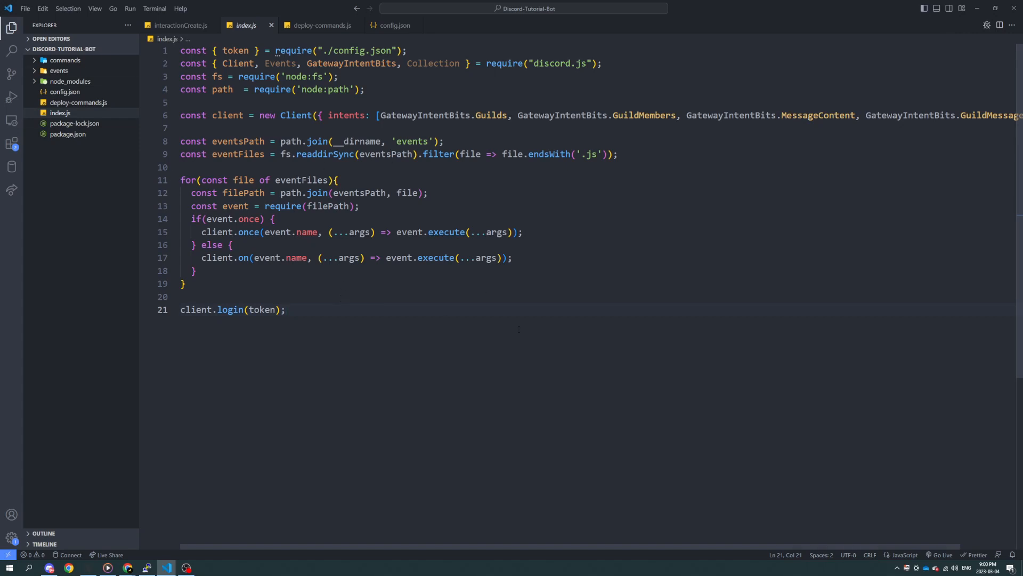
{"action": "mouse_move", "coordinate": [541, 362]}
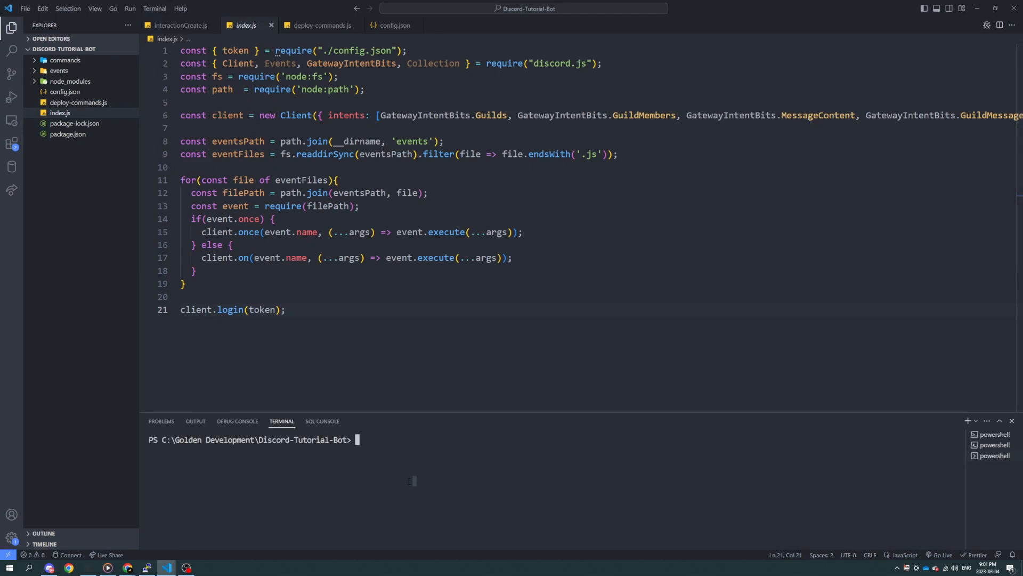
Install nodemon into the project with npm i nodemon
{"action": "type", "text": "npm i"}
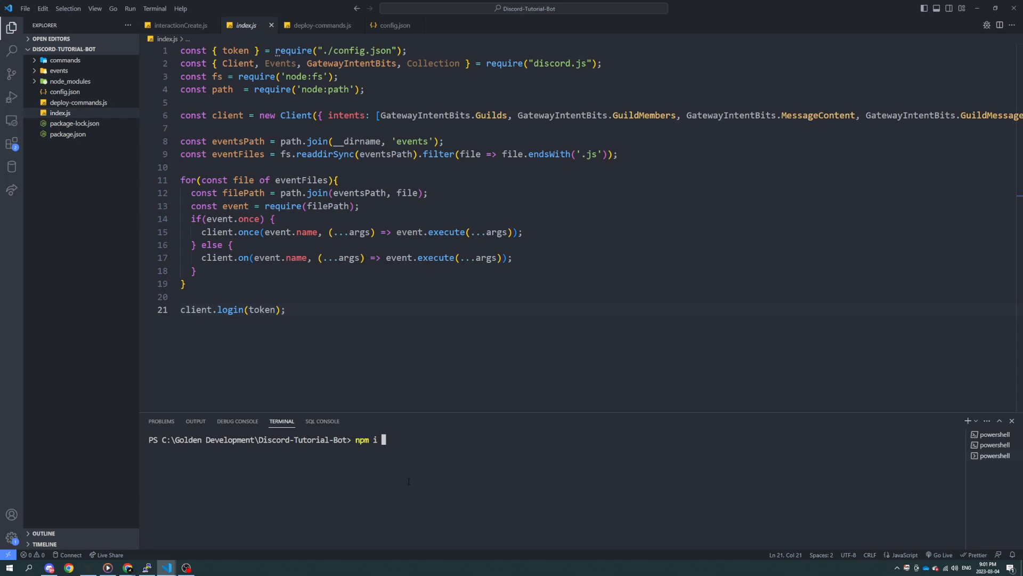
{"action": "type", "text": "nodemon"}
{"action": "type", "text": "\""}
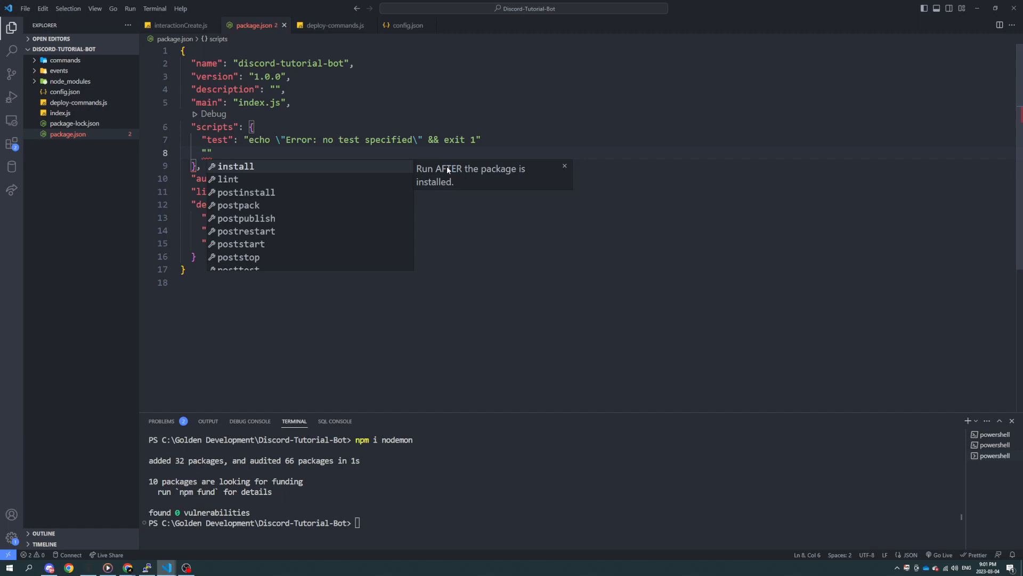
Add a start:dev script to package.json with the value "nodemon ./index.js"
{"action": "type", "text": "start"}
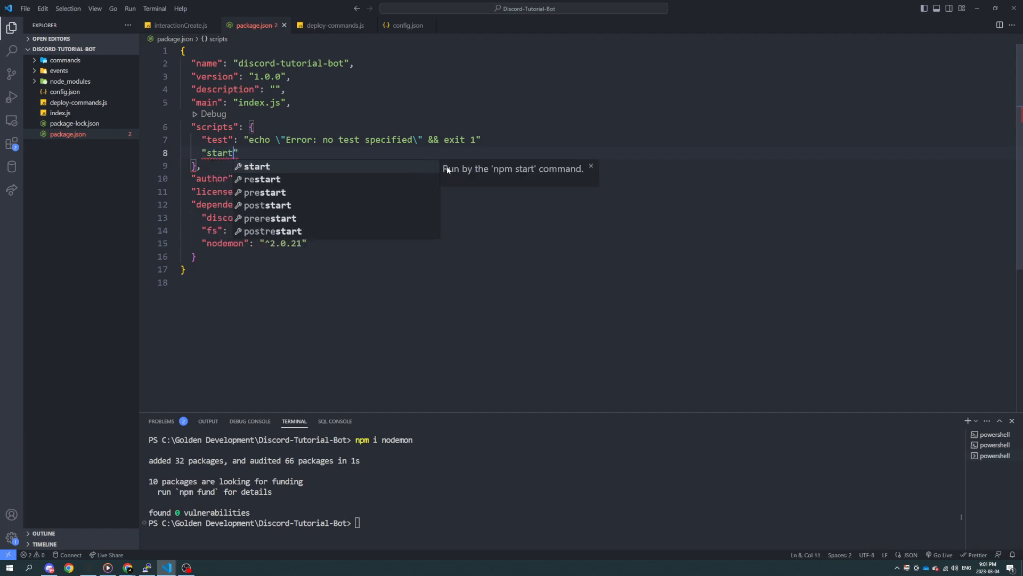
{"action": "type", "text": ":dev"}
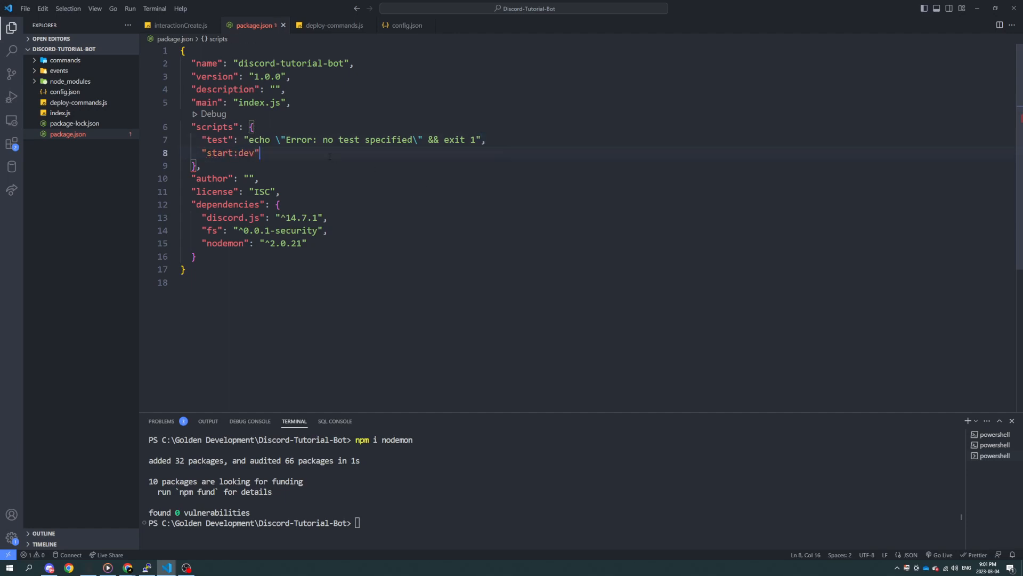
{"action": "type", "text": ": \"\""}
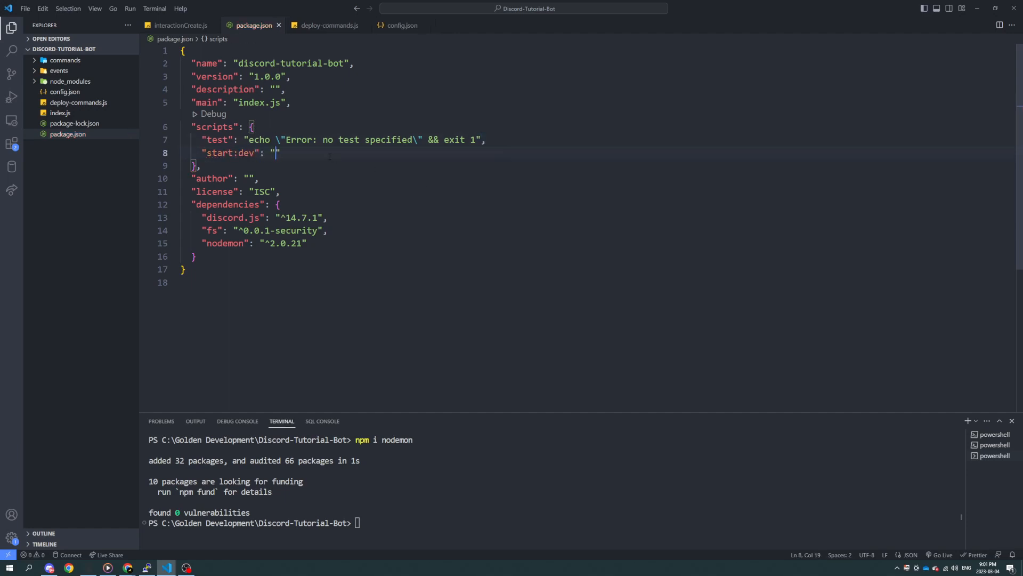
{"action": "left_click", "coordinate": [274, 152]}
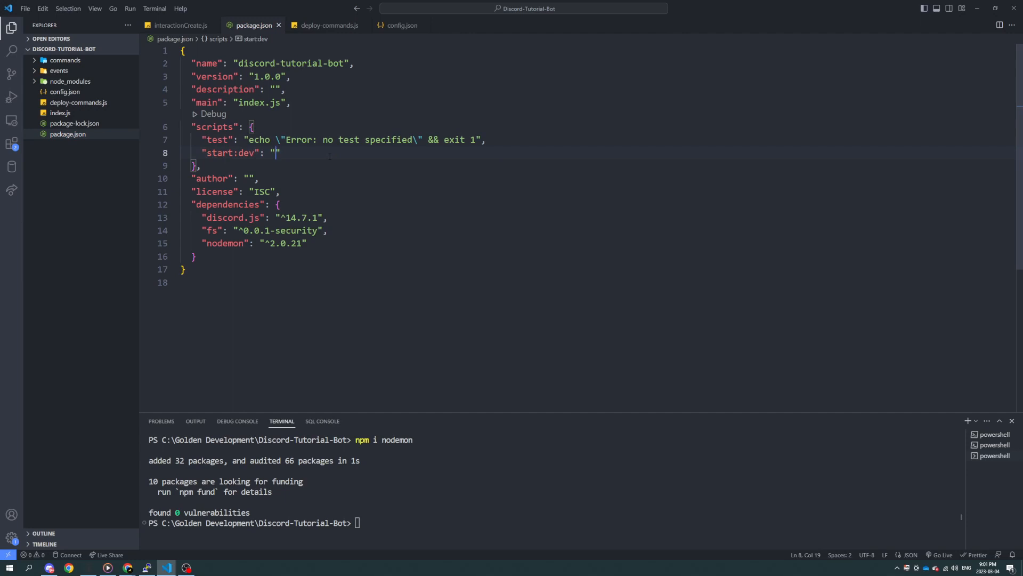
{"action": "type", "text": "nodemon"}
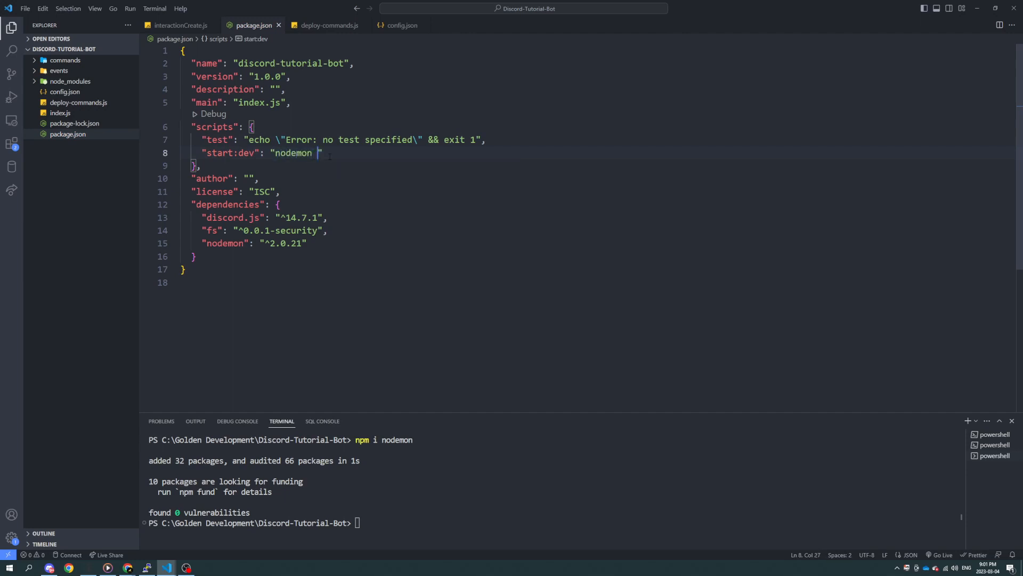
{"action": "type", "text": "index.js"}
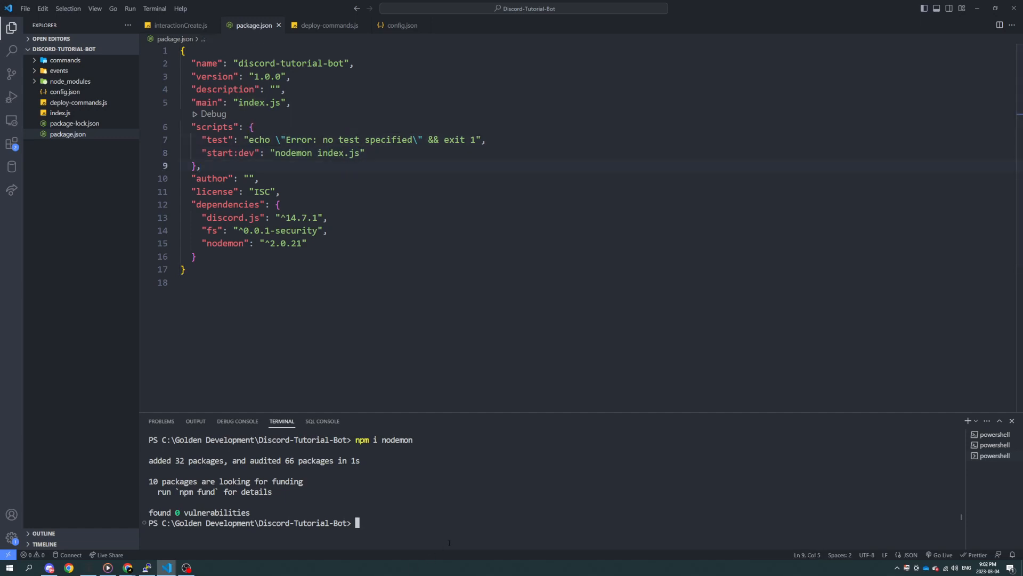
Try launching the script with node start:dev, which fails with a module-not-found error
{"action": "type", "text": "node"}
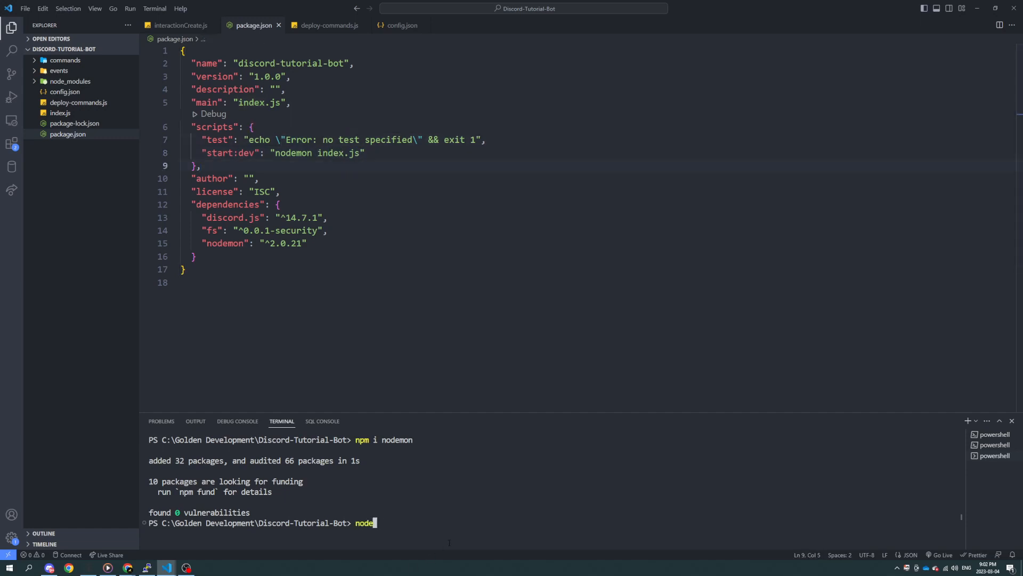
{"action": "type", "text": "start"}
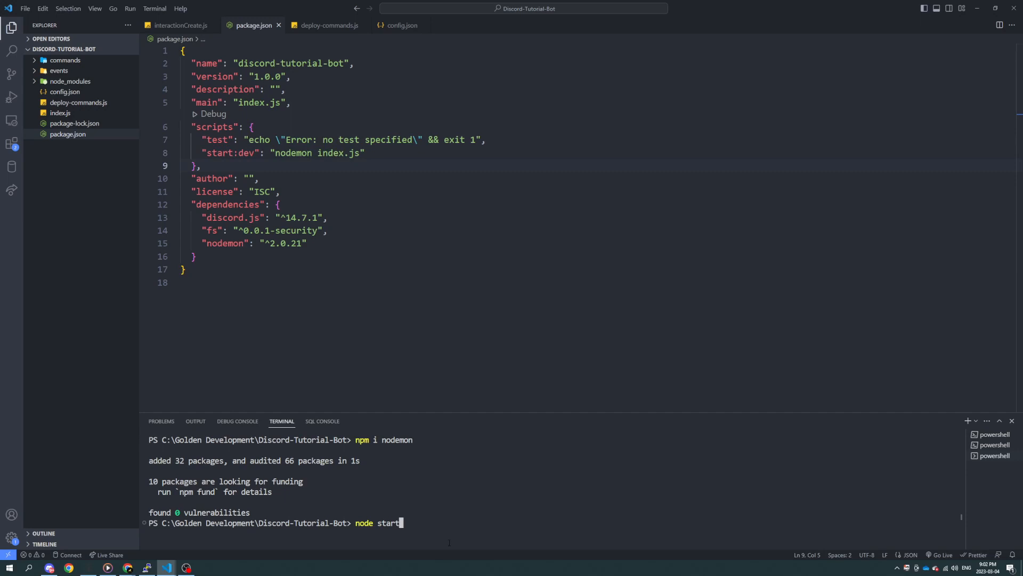
{"action": "key", "text": "Enter"}
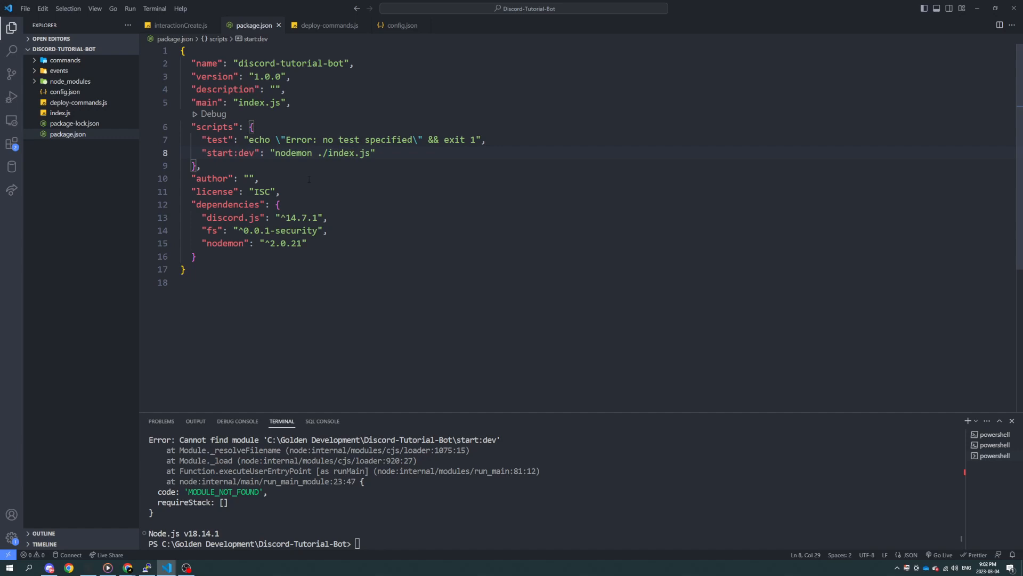
Launch the bot with npm run start:dev so nodemon logs it in as Tutorial Bot
{"action": "type", "text": "node start:dev"}
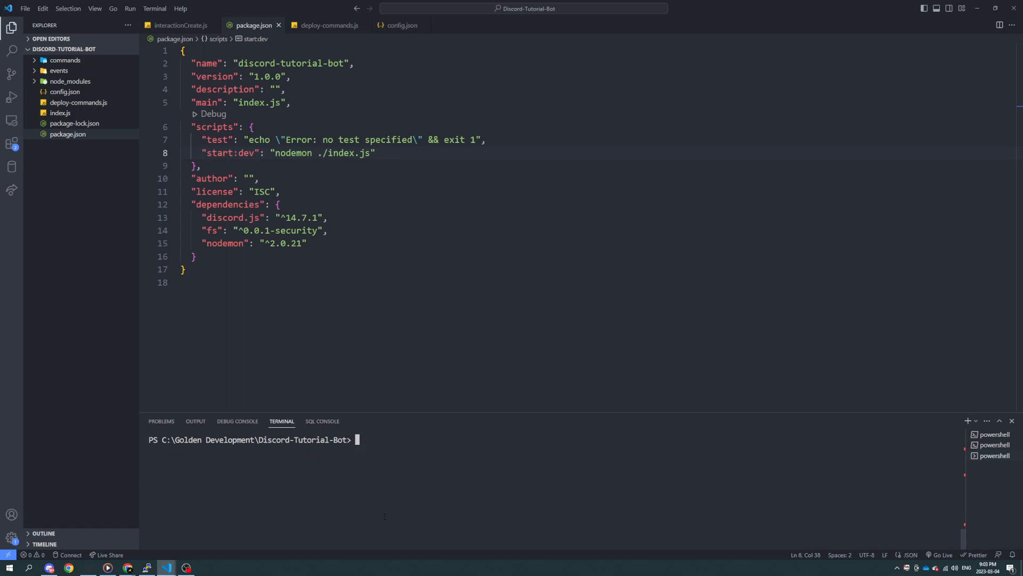
{"action": "type", "text": "npm"}
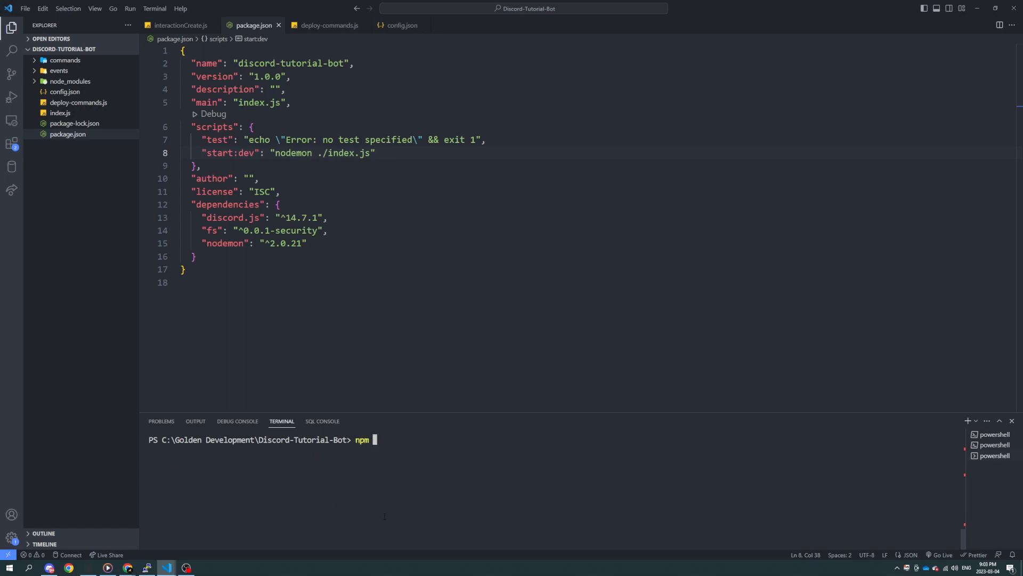
{"action": "type", "text": "run s"}
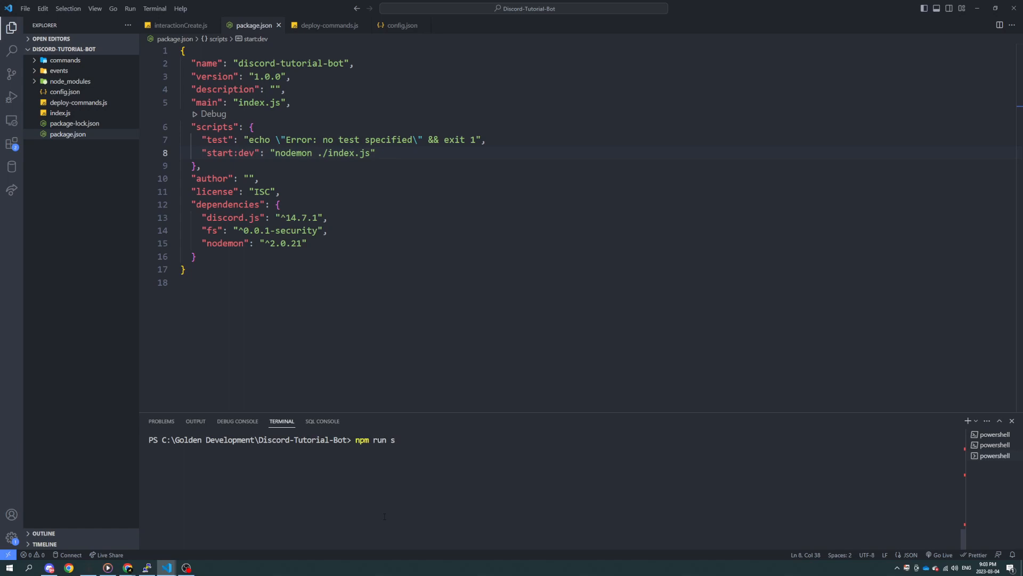
{"action": "type", "text": "tart:dev"}
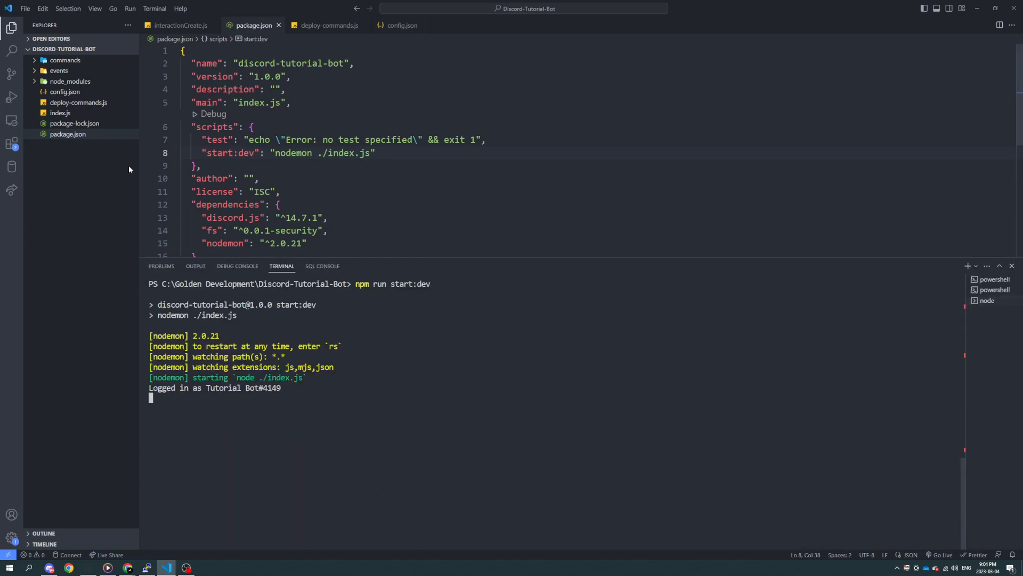
{"action": "left_click", "coordinate": [24, 9]}
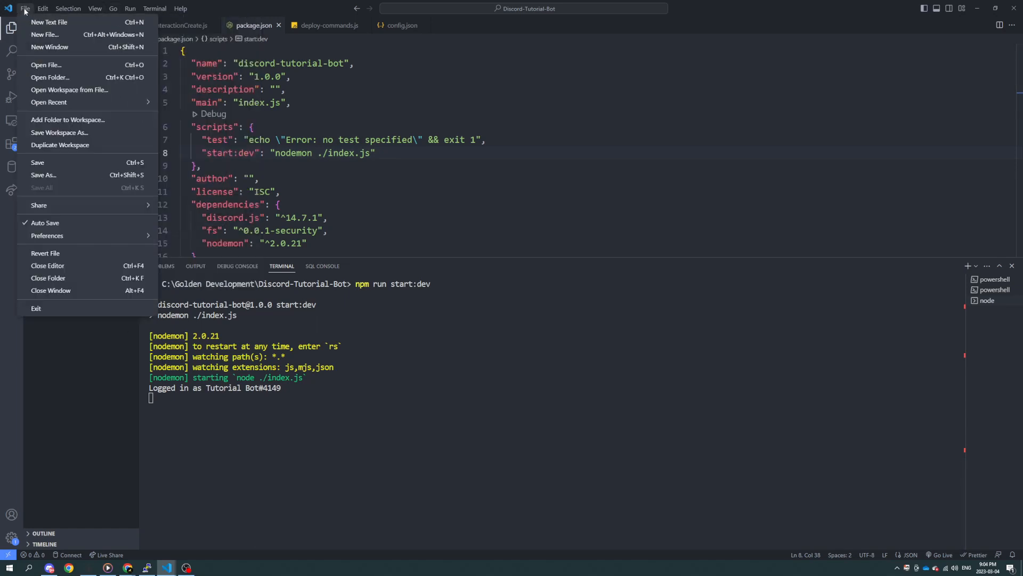
{"action": "mouse_move", "coordinate": [65, 223]}
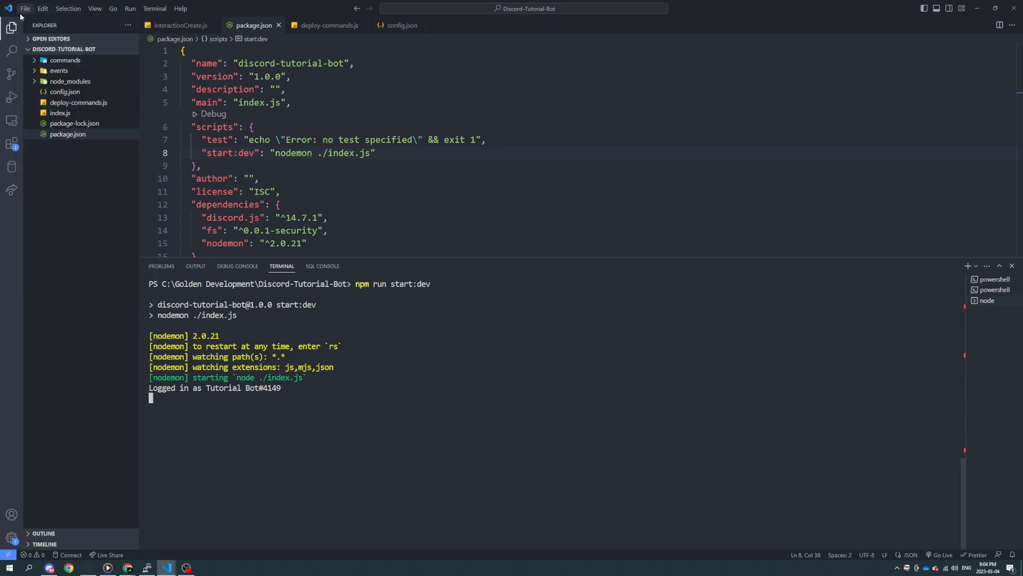
{"action": "left_click", "coordinate": [25, 9]}
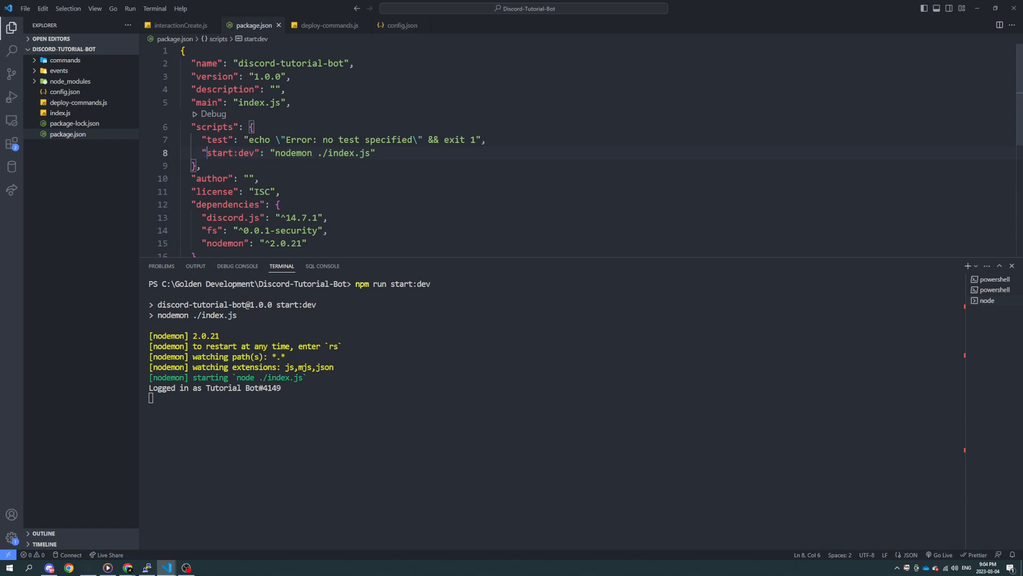
{"action": "left_click_drag", "start_coordinate": [206, 153], "coordinate": [331, 153]}
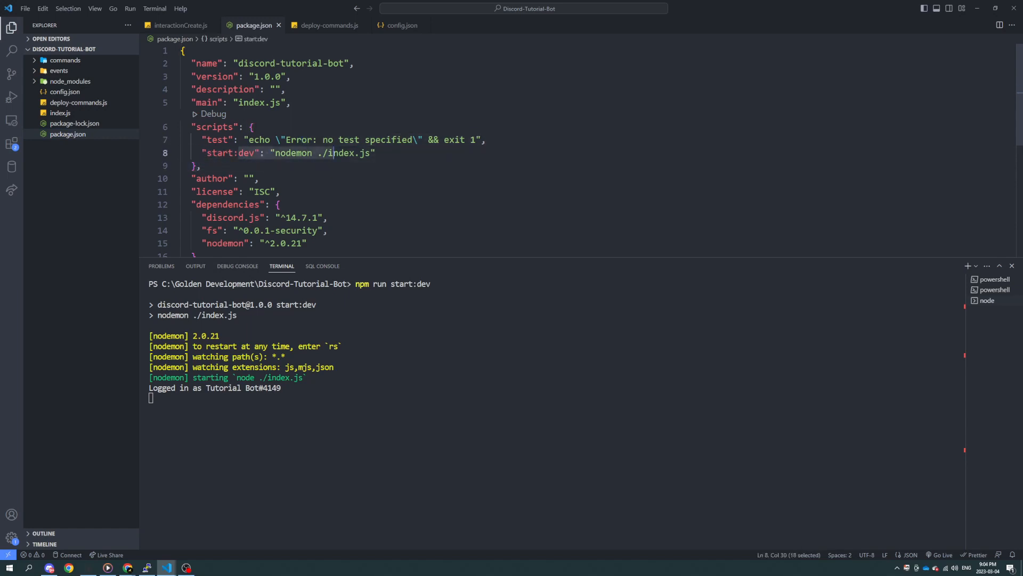
{"action": "left_click", "coordinate": [386, 152]}
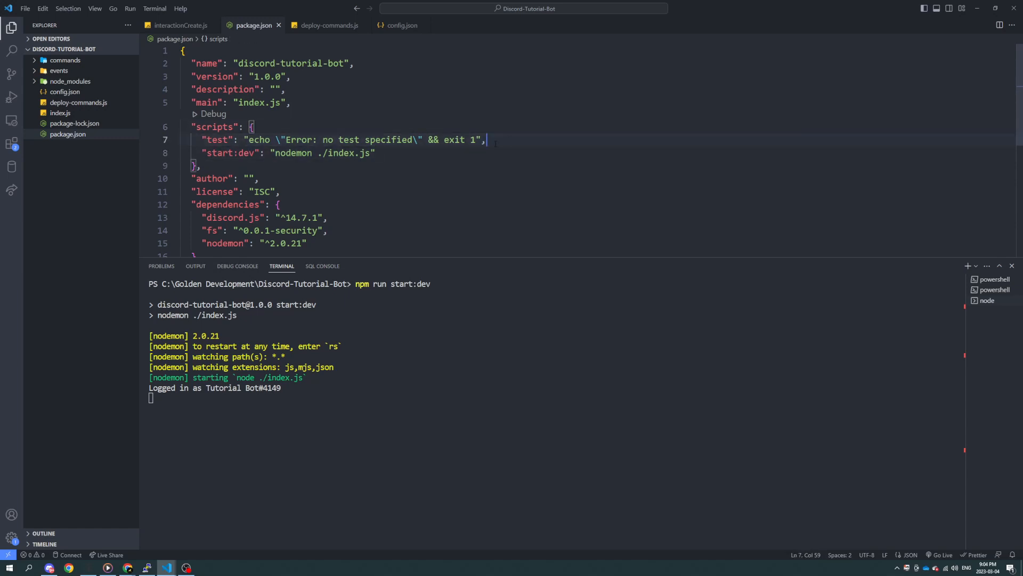
View the Code Spell Checker extension page in the marketplace, then close it
{"action": "left_click", "coordinate": [10, 143]}
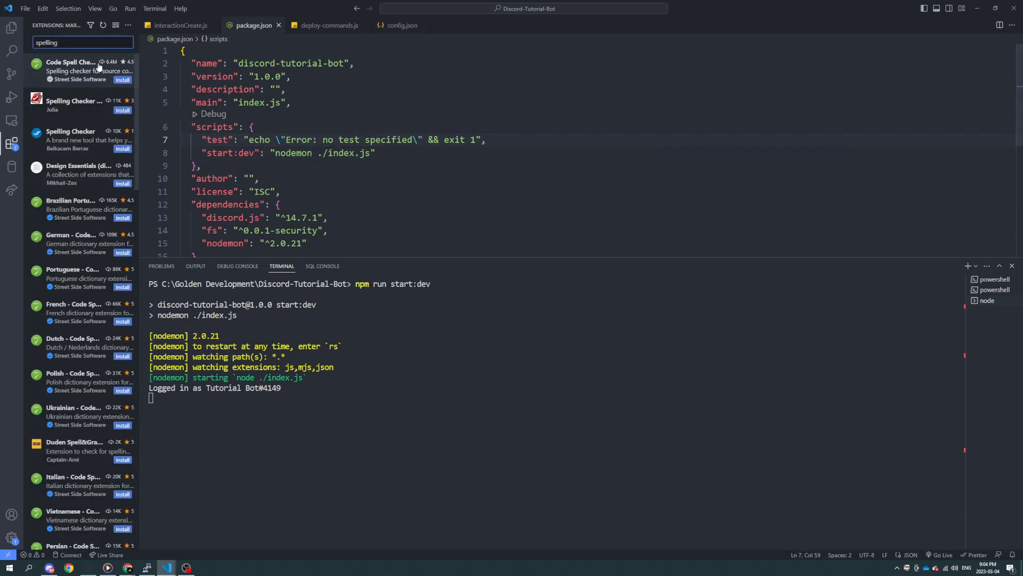
{"action": "left_click", "coordinate": [71, 70]}
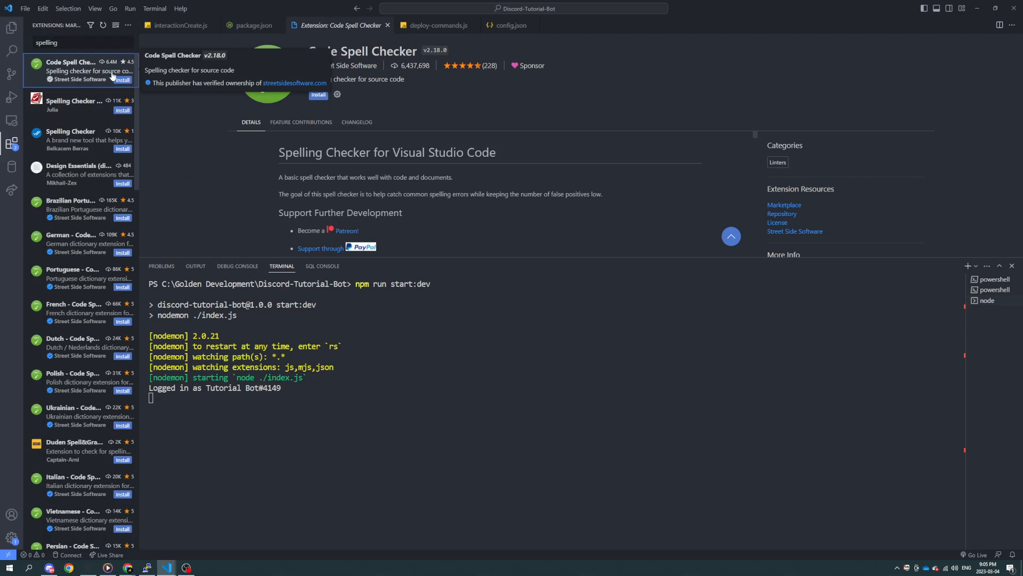
{"action": "mouse_move", "coordinate": [278, 173]}
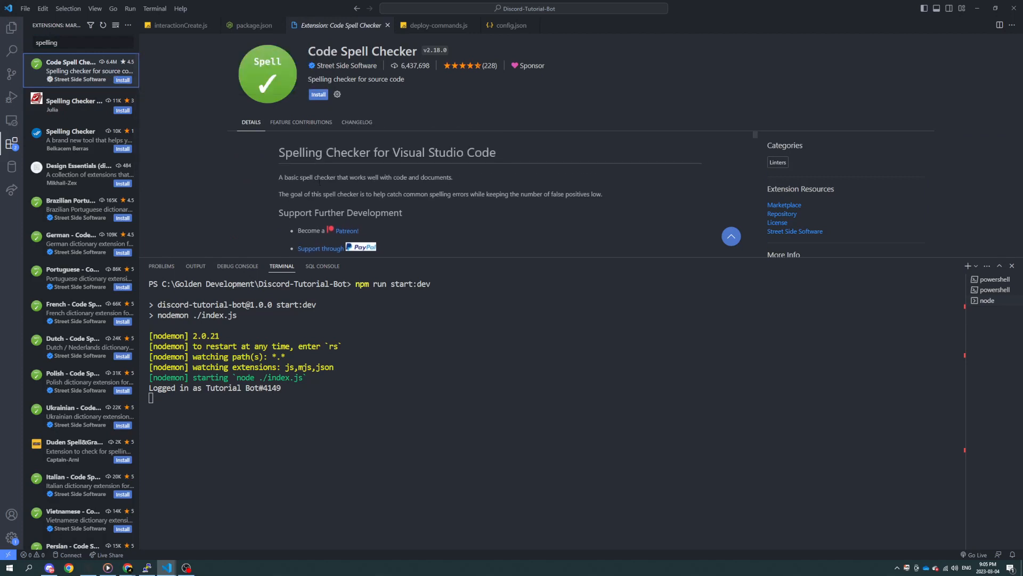
{"action": "mouse_move", "coordinate": [200, 174]}
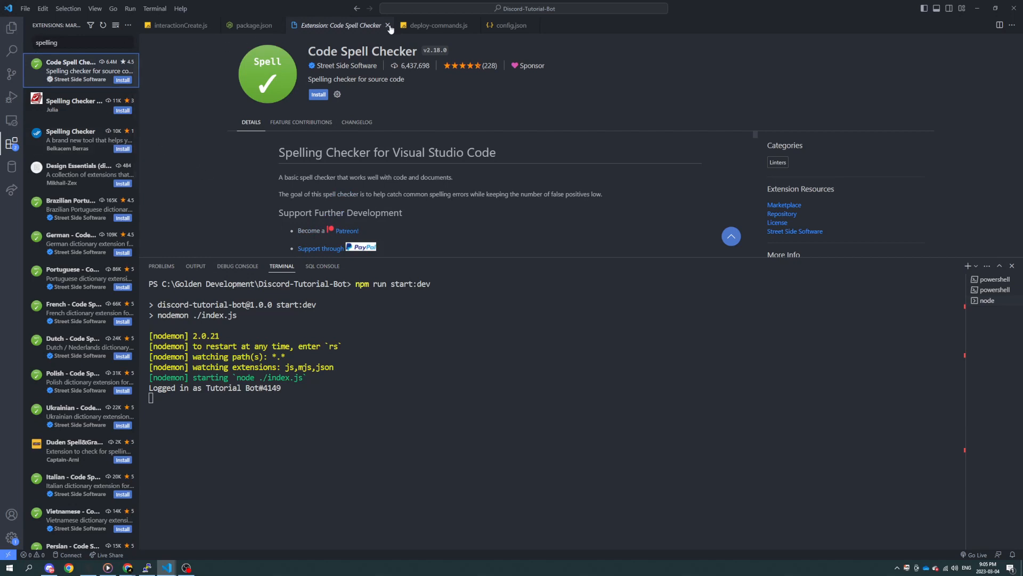
{"action": "left_click", "coordinate": [388, 25]}
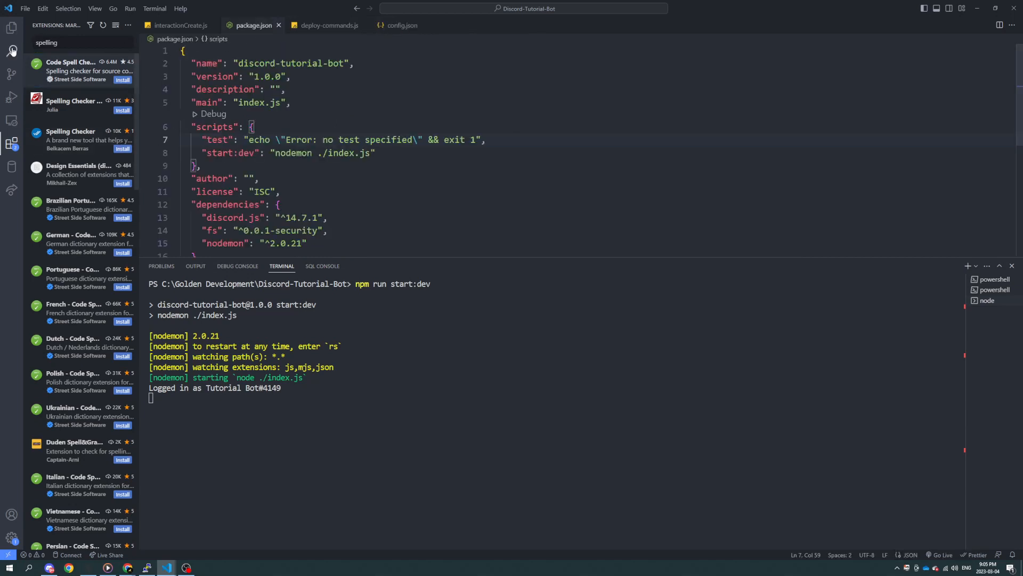
Show the project files, stop the running bot, clear the terminal and reinstall nodemon
{"action": "left_click", "coordinate": [12, 28]}
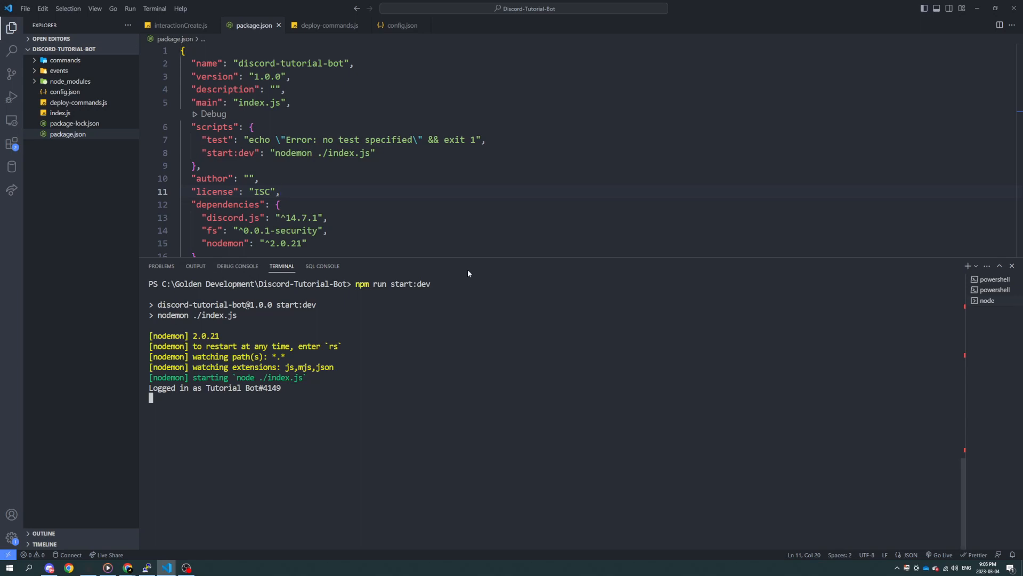
{"action": "mouse_move", "coordinate": [550, 424]}
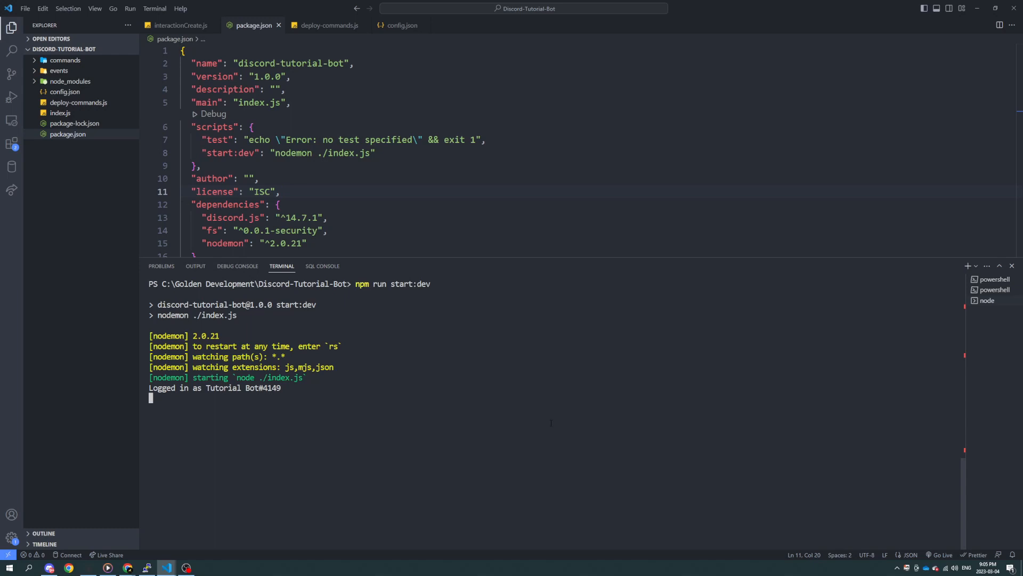
{"action": "key", "text": "ctrl+c"}
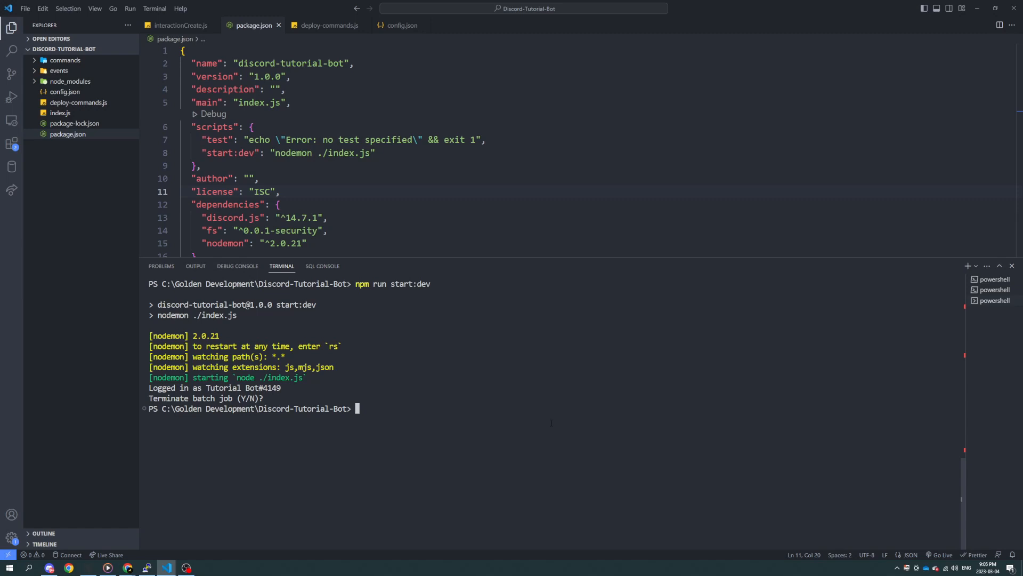
{"action": "type", "text": "clear"}
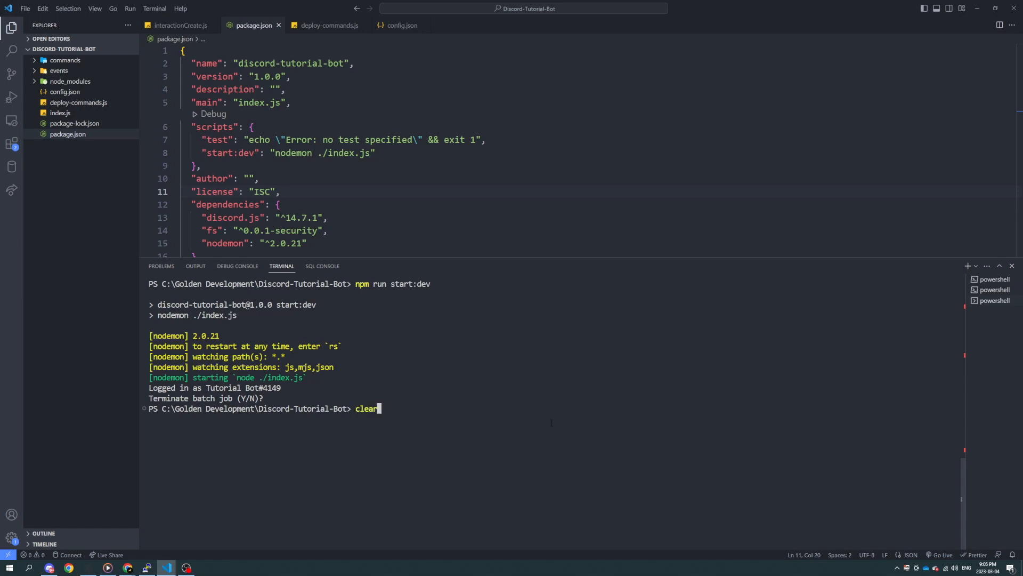
{"action": "type", "text": "npm i nodemon"}
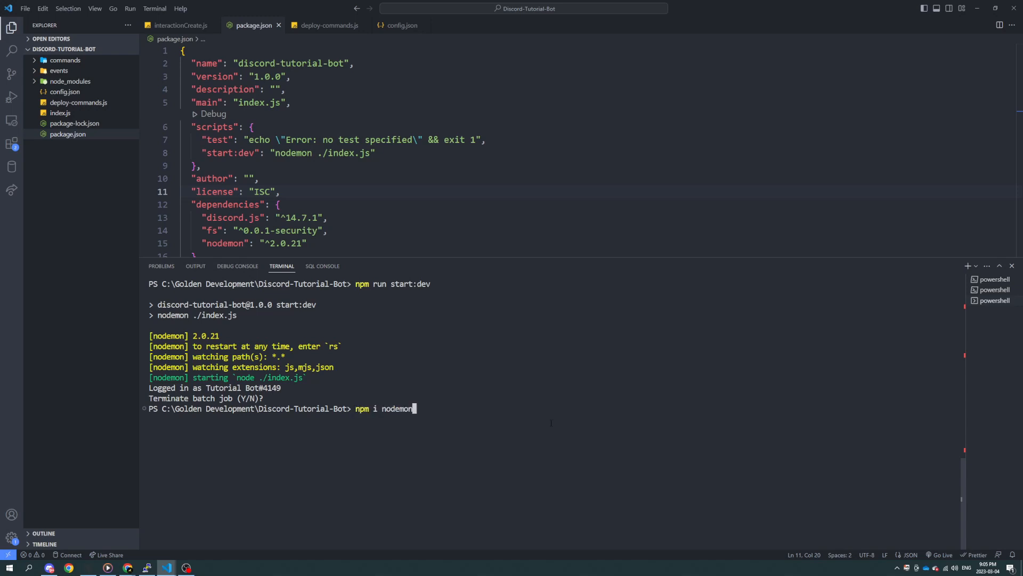
Relaunch the bot with npm run start:dev and force a manual restart with rs
{"action": "type", "text": "npm run start:dev"}
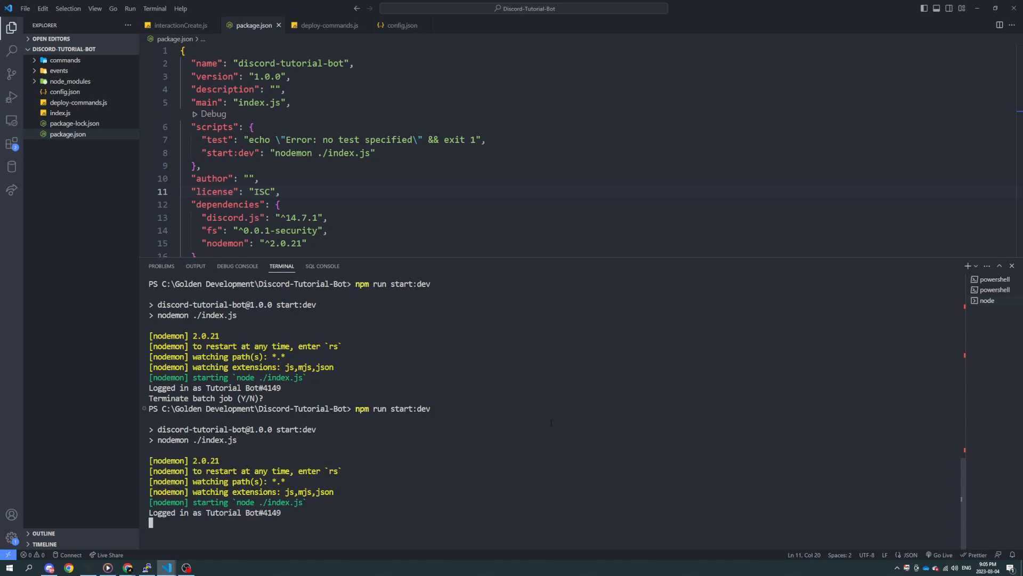
{"action": "type", "text": "rs"}
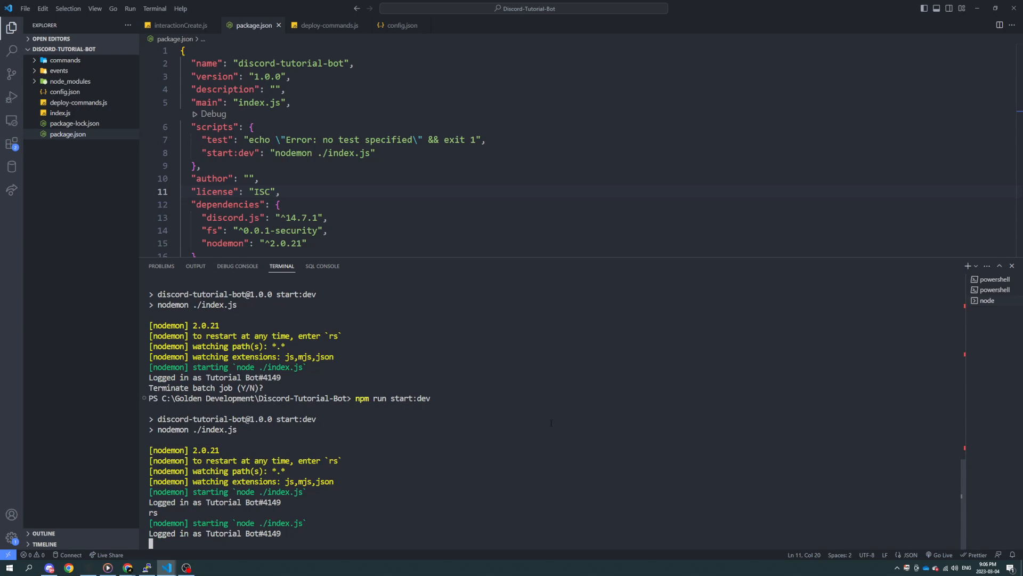
{"action": "mouse_move", "coordinate": [106, 516]}
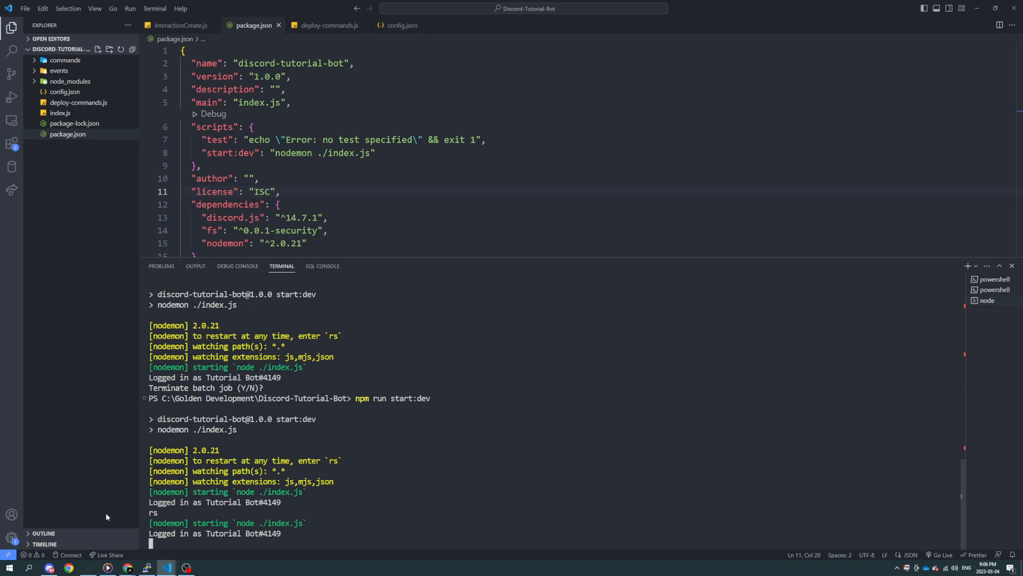
In Settings, search 'terminal font' and set the integrated terminal font size to 18
{"action": "left_click", "coordinate": [10, 536]}
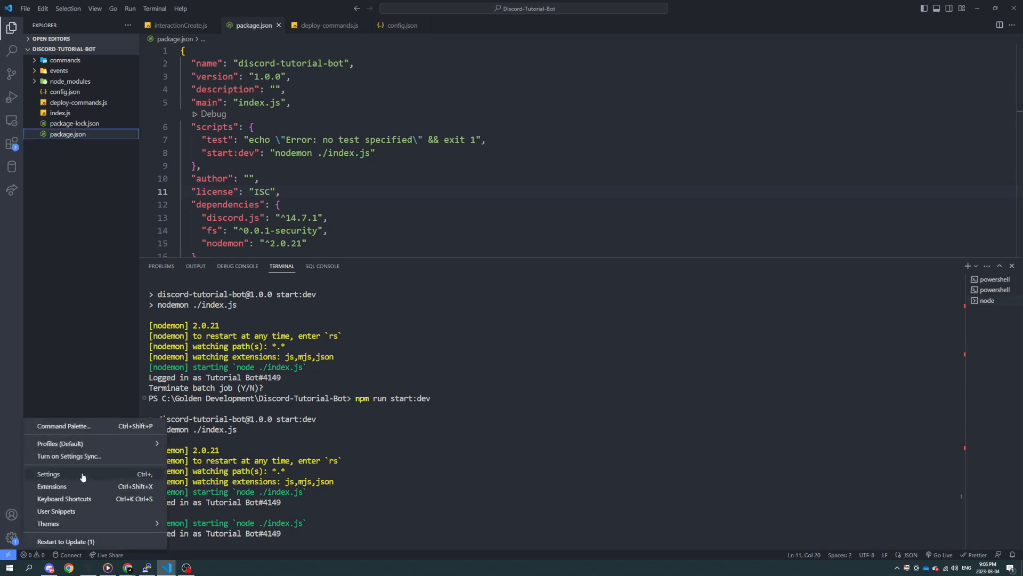
{"action": "left_click", "coordinate": [48, 474]}
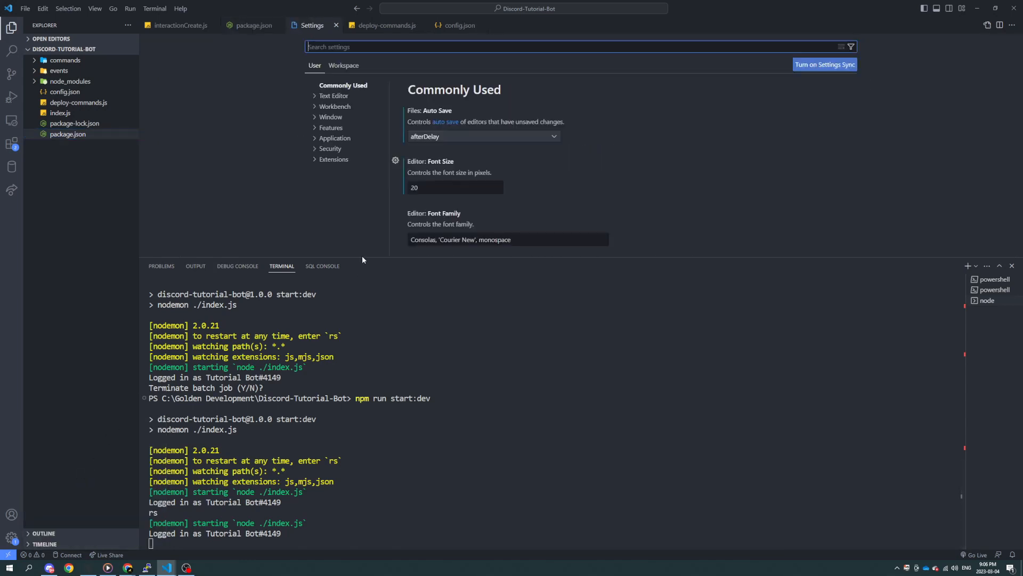
{"action": "left_click", "coordinate": [454, 188]}
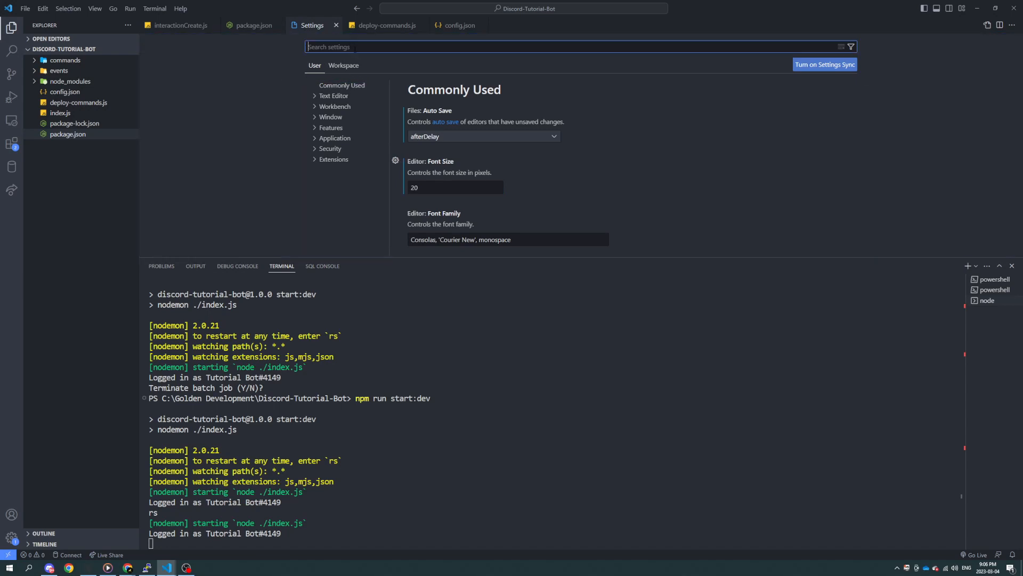
{"action": "type", "text": "terminal"}
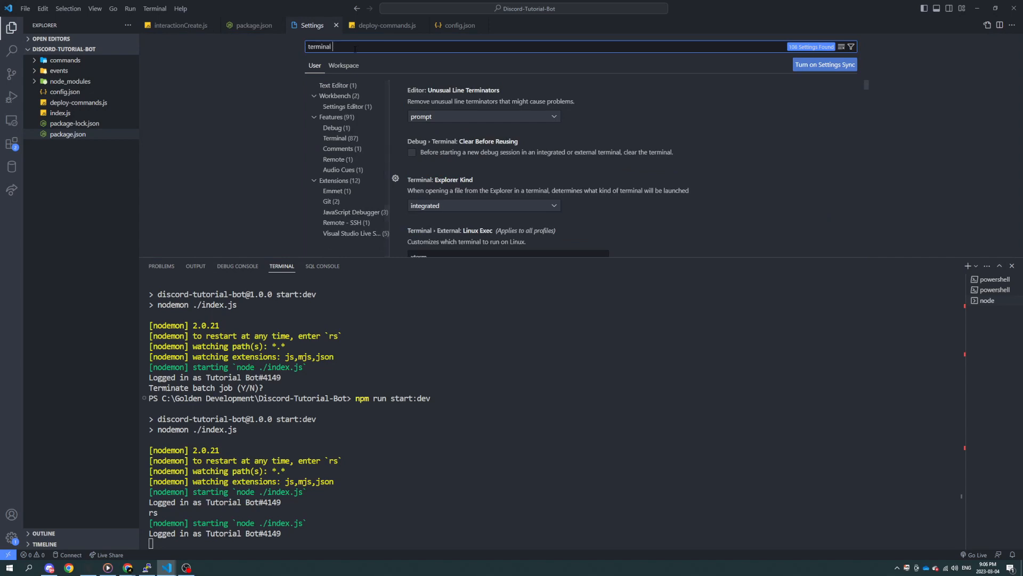
{"action": "type", "text": "font"}
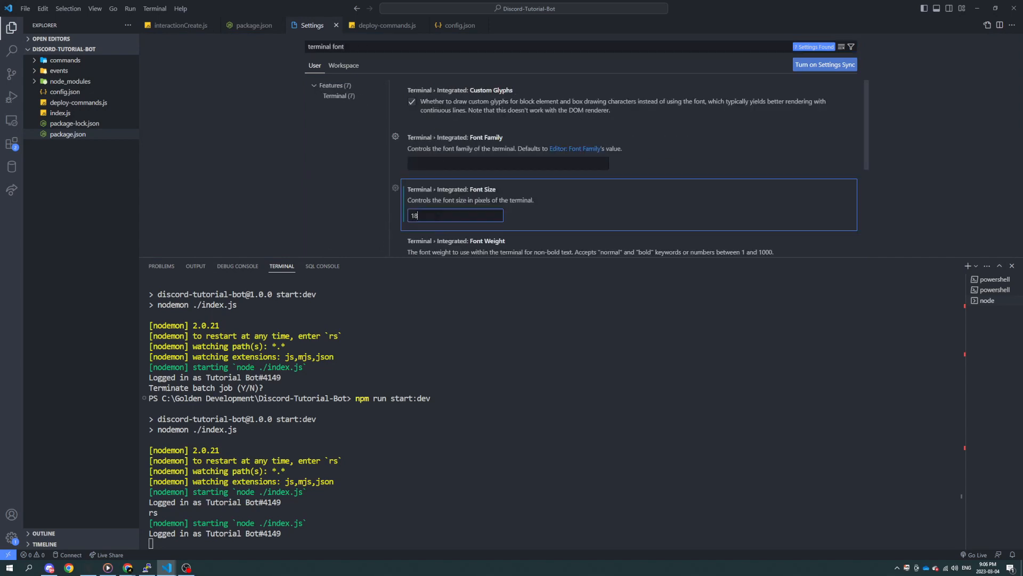
{"action": "triple_click", "coordinate": [455, 216]}
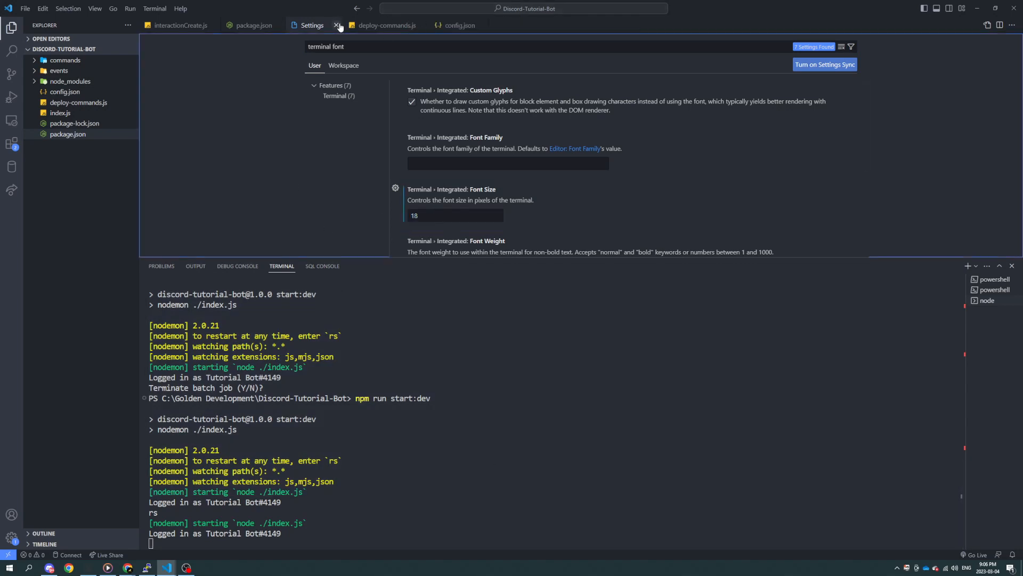
{"action": "left_click", "coordinate": [338, 27]}
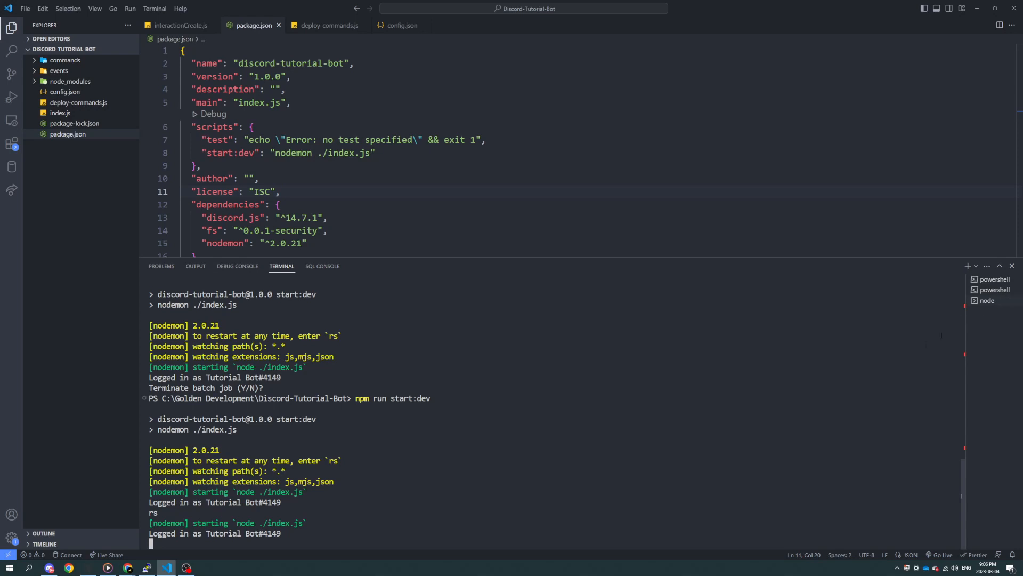
{"action": "mouse_move", "coordinate": [995, 355]}
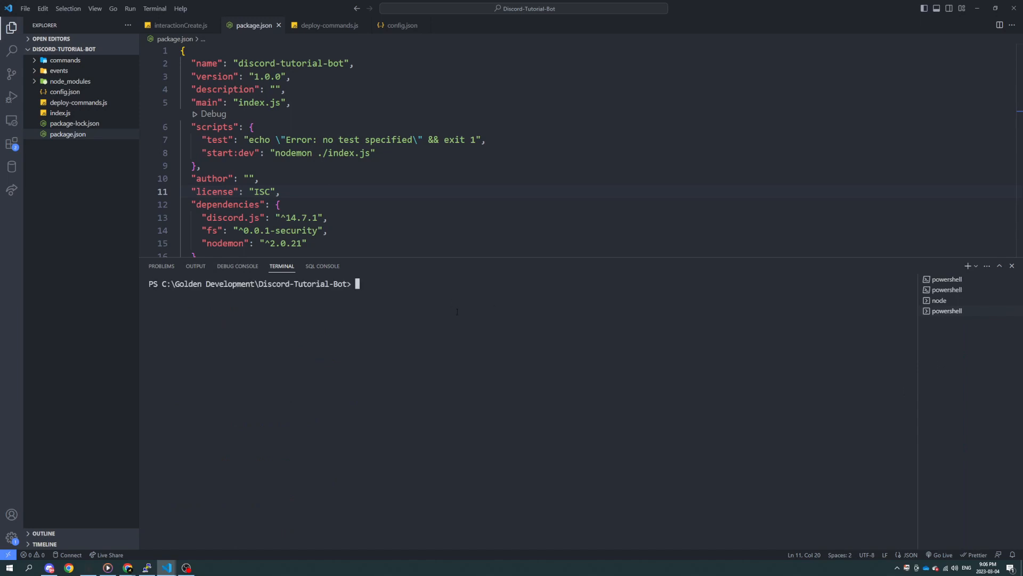
Run node deploy-commands.js in a second terminal
{"action": "type", "text": "node depl"}
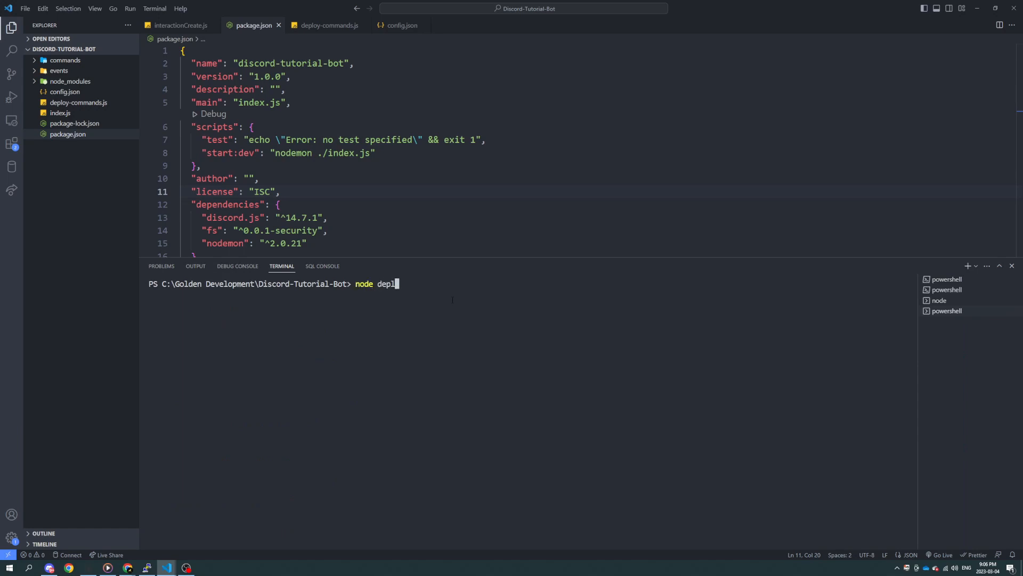
{"action": "type", "text": "oy-commands"}
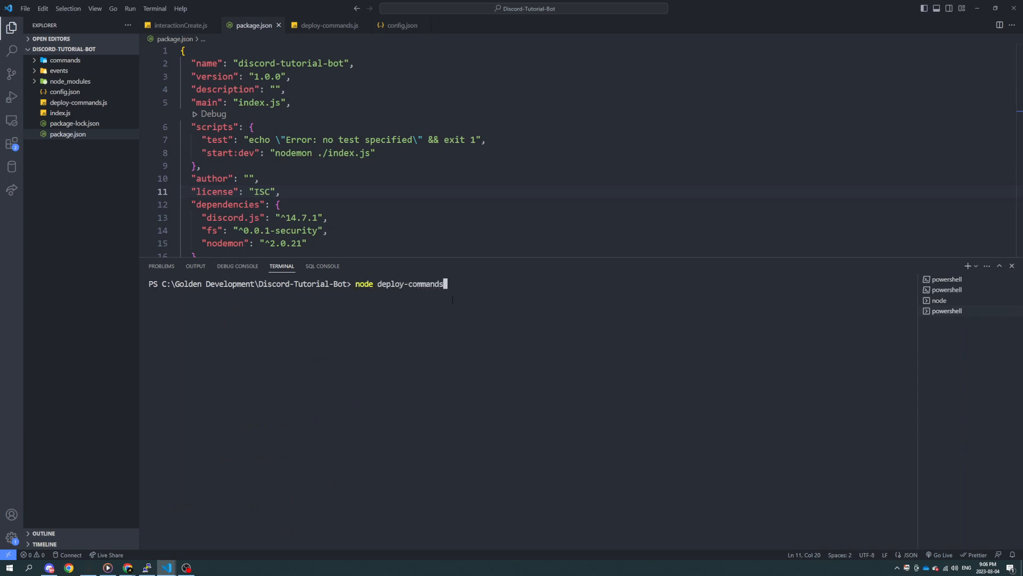
{"action": "type", "text": ".js"}
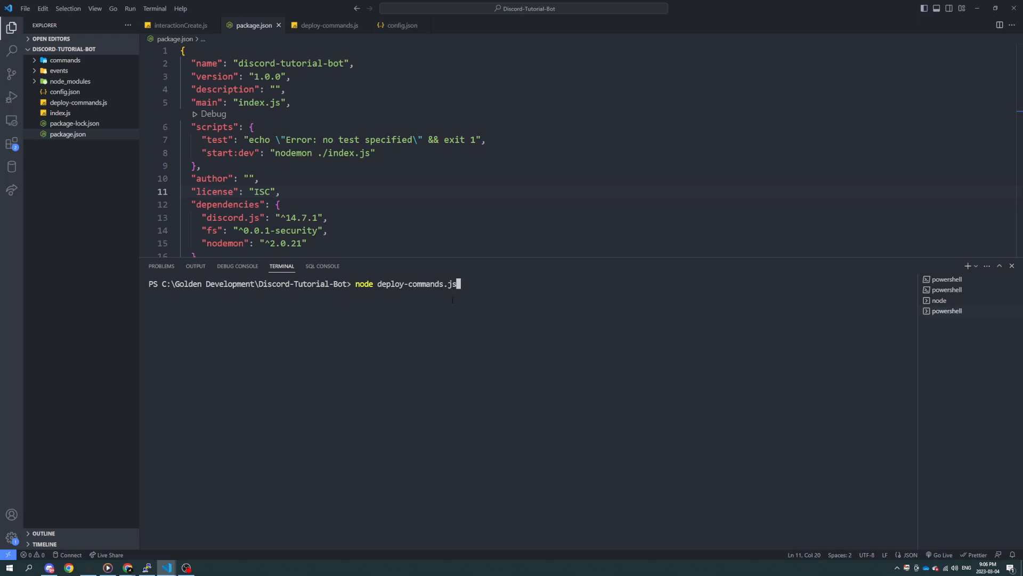
{"action": "key", "text": "enter"}
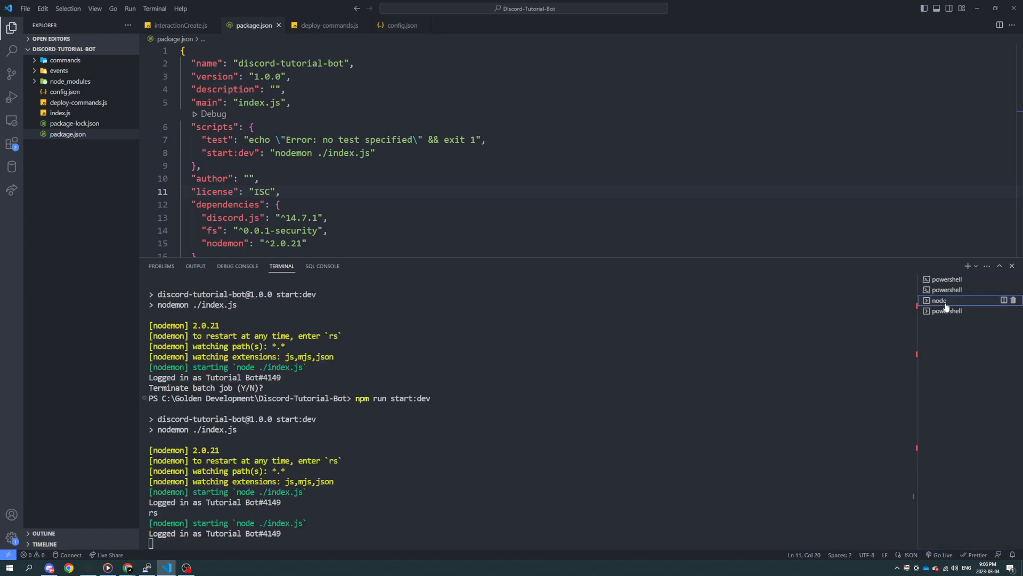
{"action": "mouse_move", "coordinate": [946, 307]}
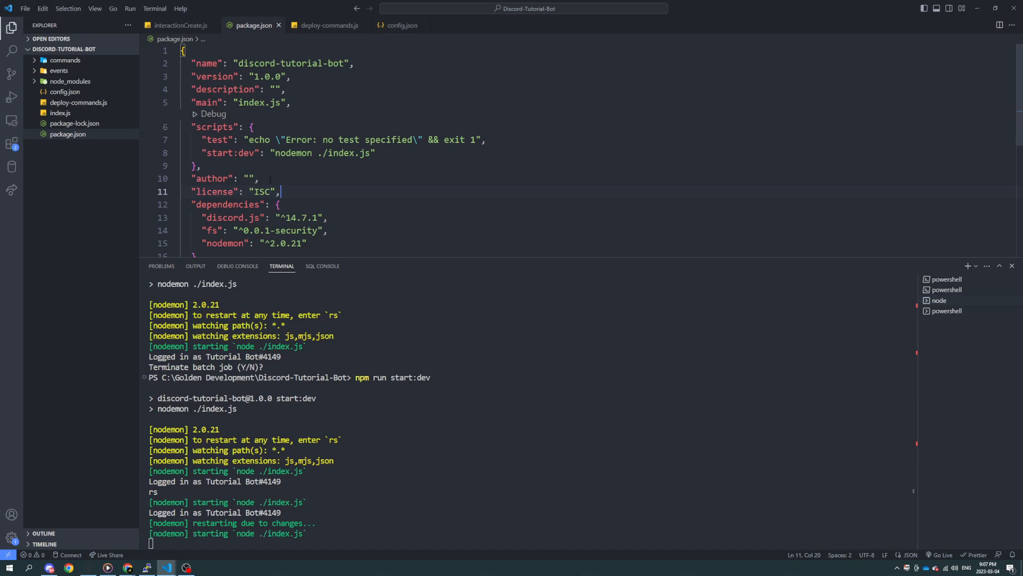
Scroll the terminal to see nodemon restart the bot and log in again
{"action": "scroll", "scroll_direction": "down", "scroll_amount": 3}
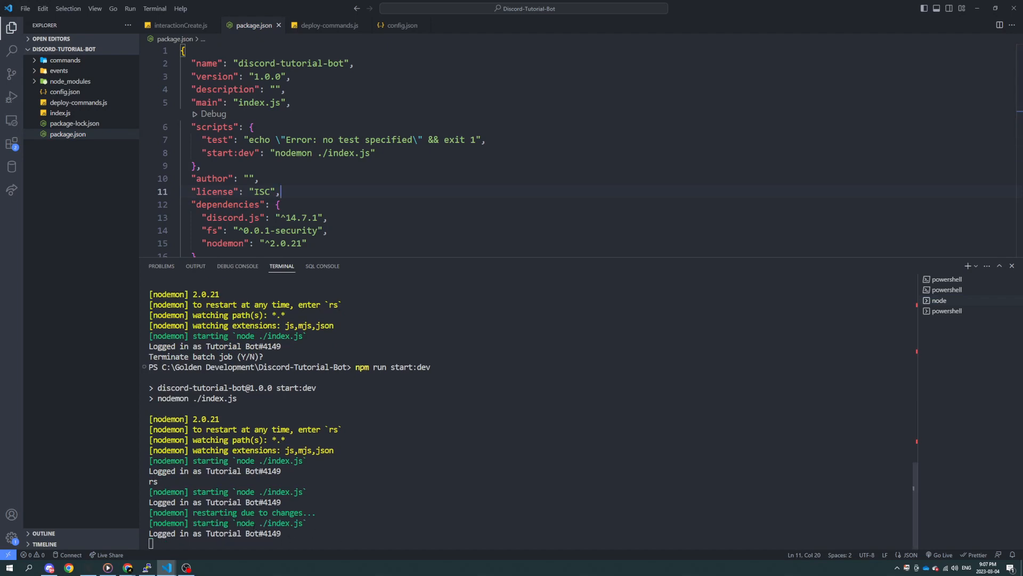